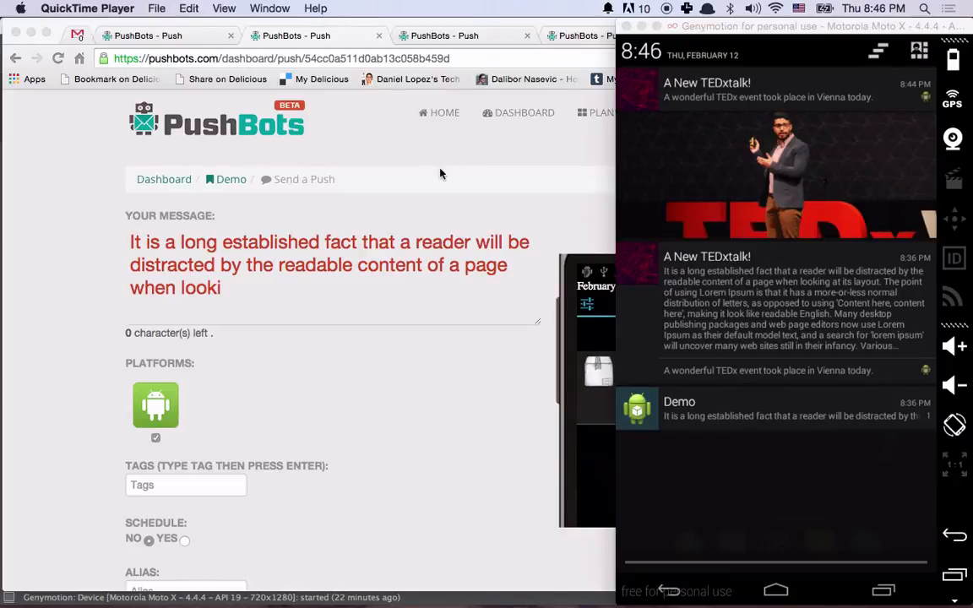
pyautogui.moveTo(539, 216)
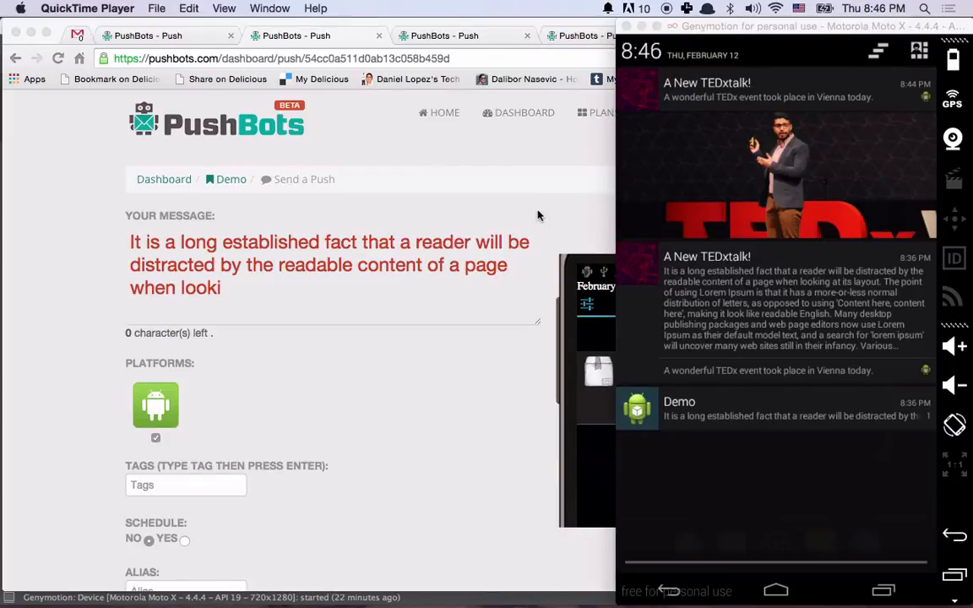
pyautogui.moveTo(706, 432)
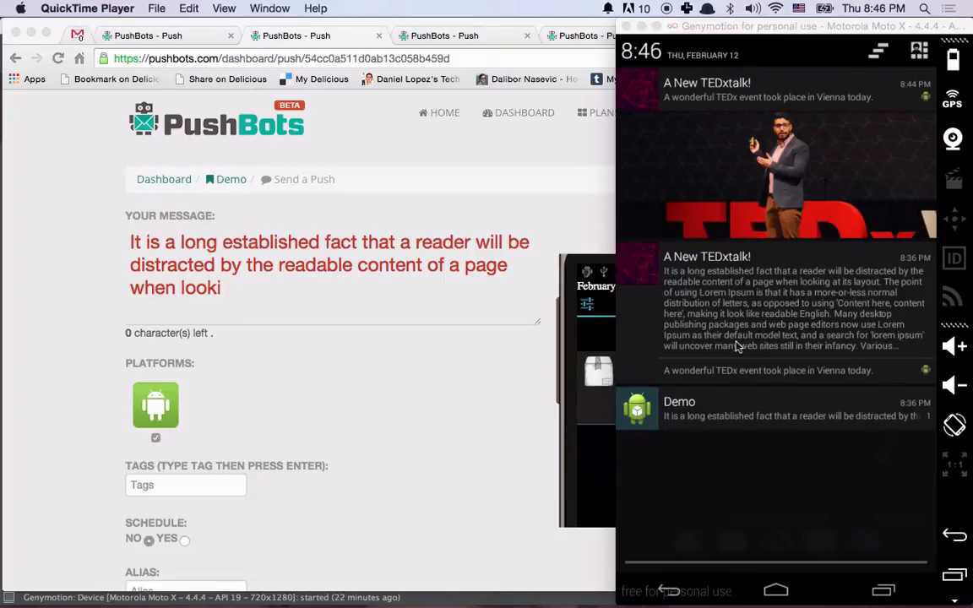
pyautogui.moveTo(717, 402)
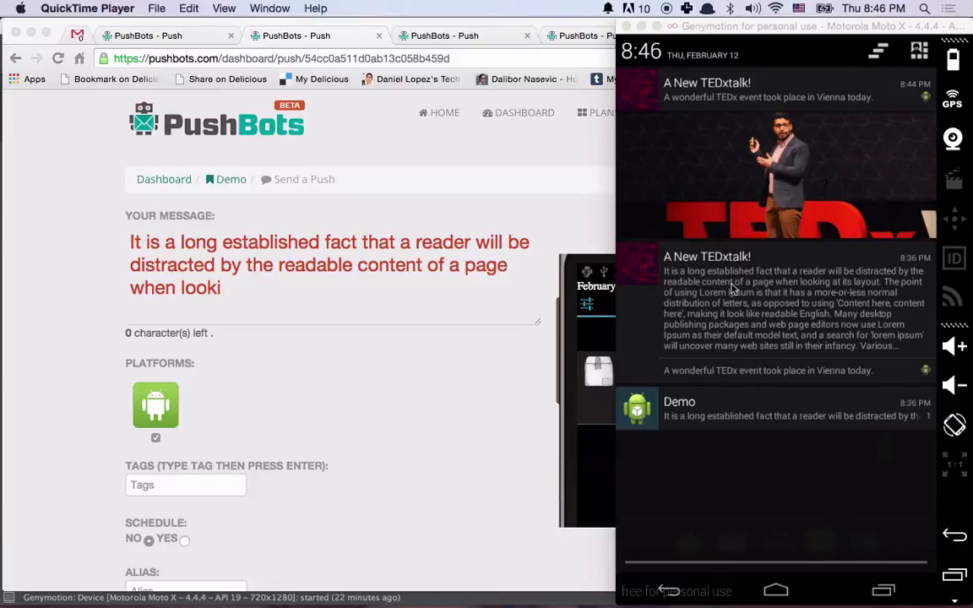
pyautogui.moveTo(733, 287)
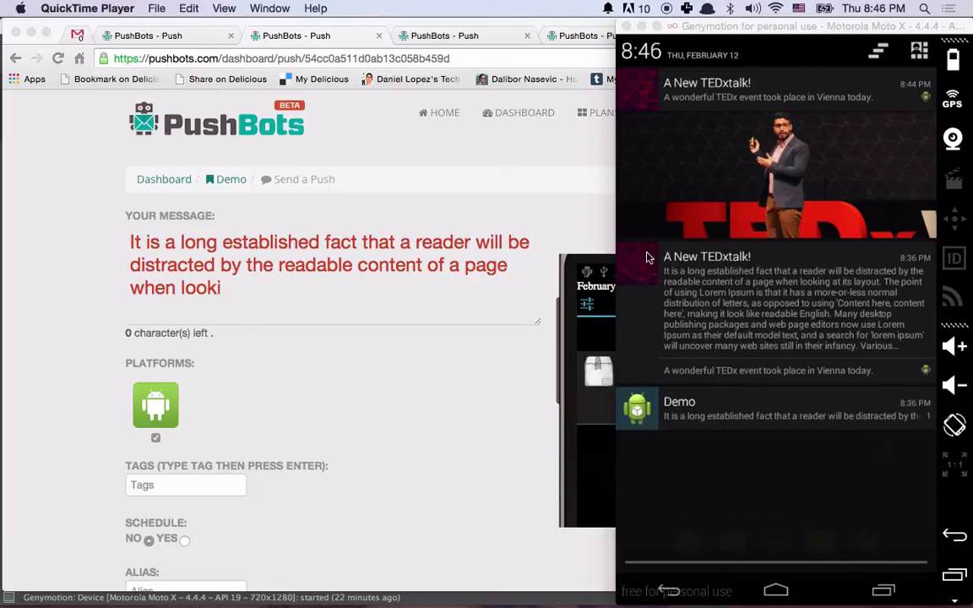
pyautogui.moveTo(644, 274)
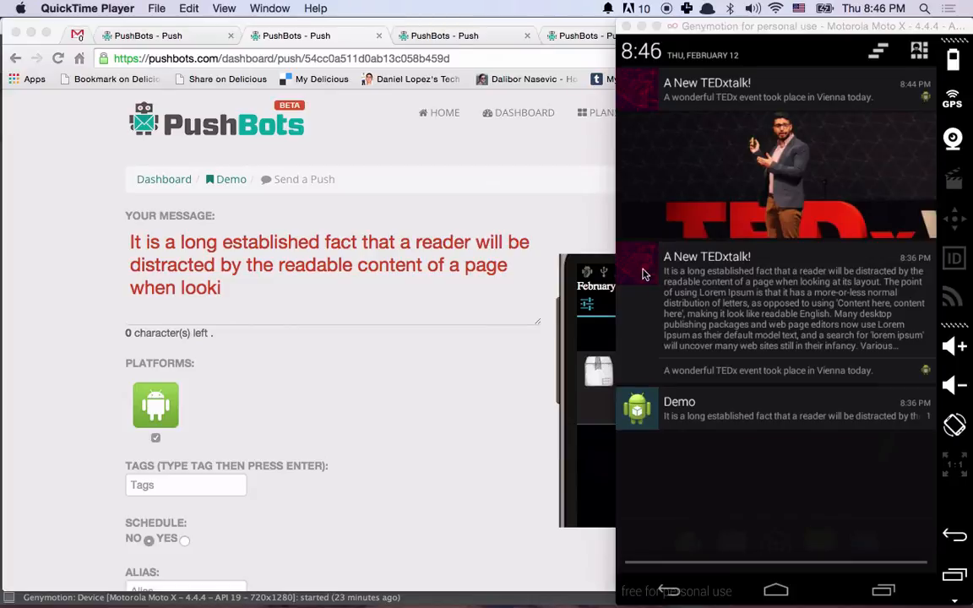
pyautogui.moveTo(728, 331)
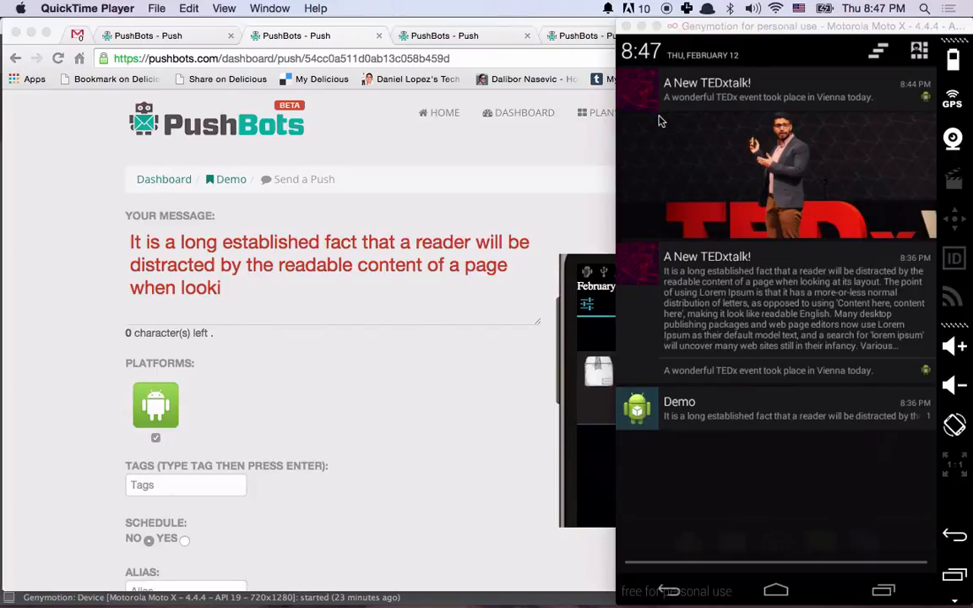
pyautogui.moveTo(673, 135)
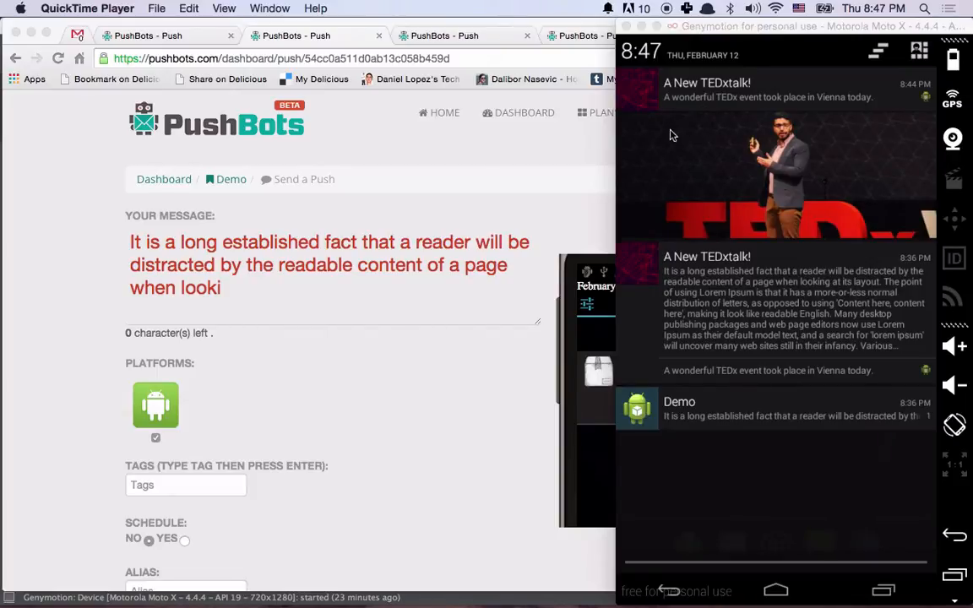
pyautogui.moveTo(770, 274)
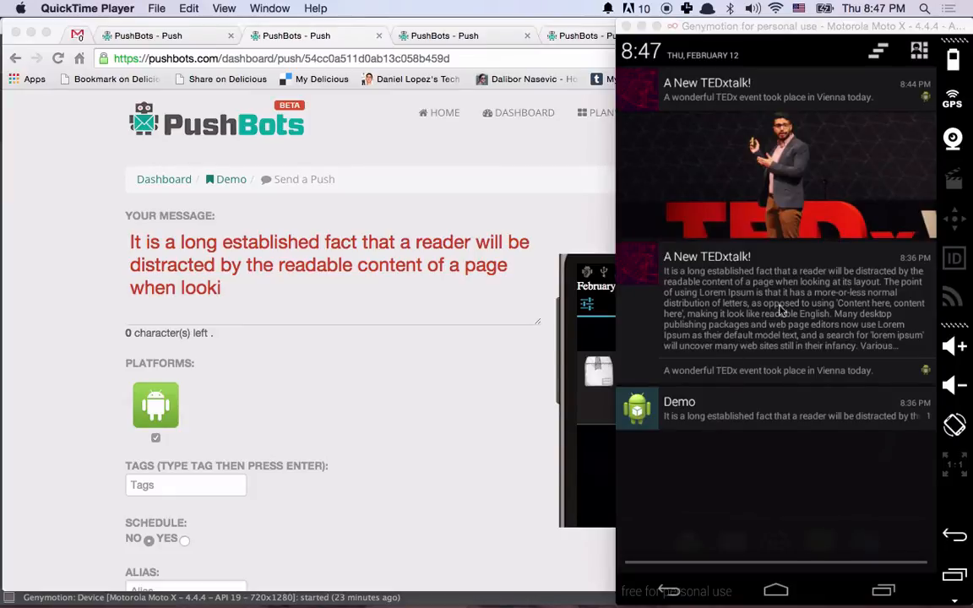
pyautogui.moveTo(730, 308)
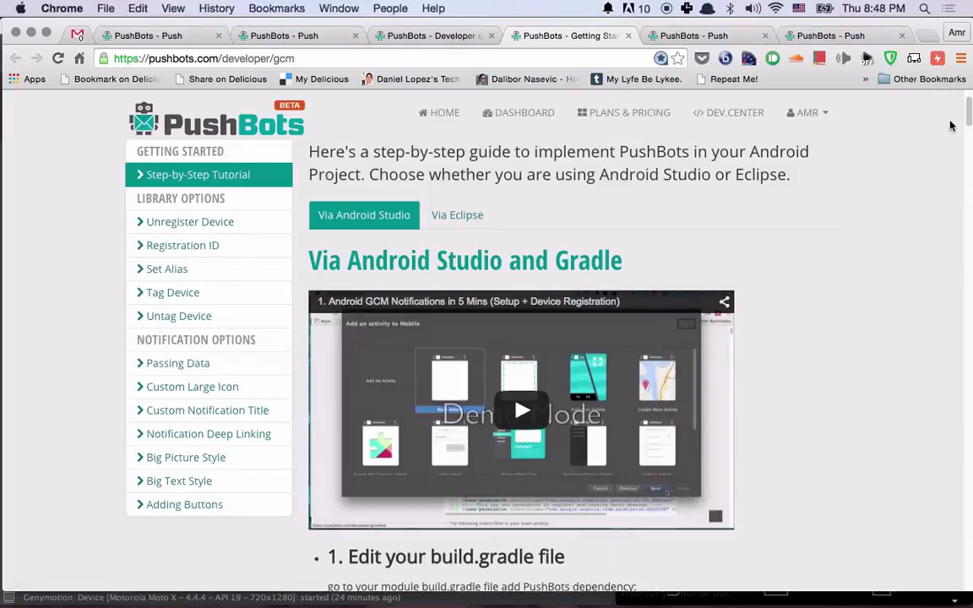
# Step: Browse the developer guide's Notification Options to the Big Picture and Big Text Style sections
pyautogui.scroll(-3)
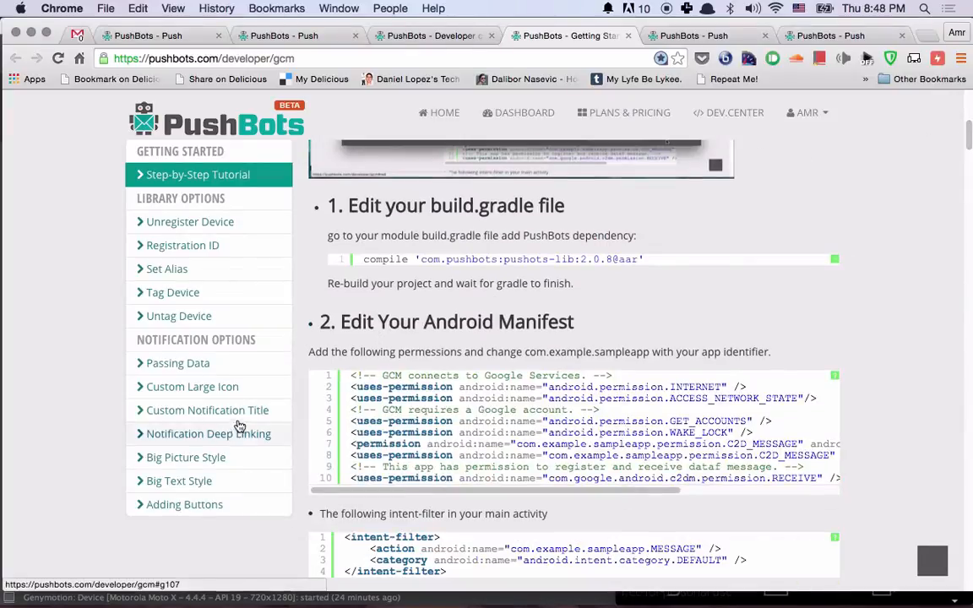
pyautogui.click(186, 457)
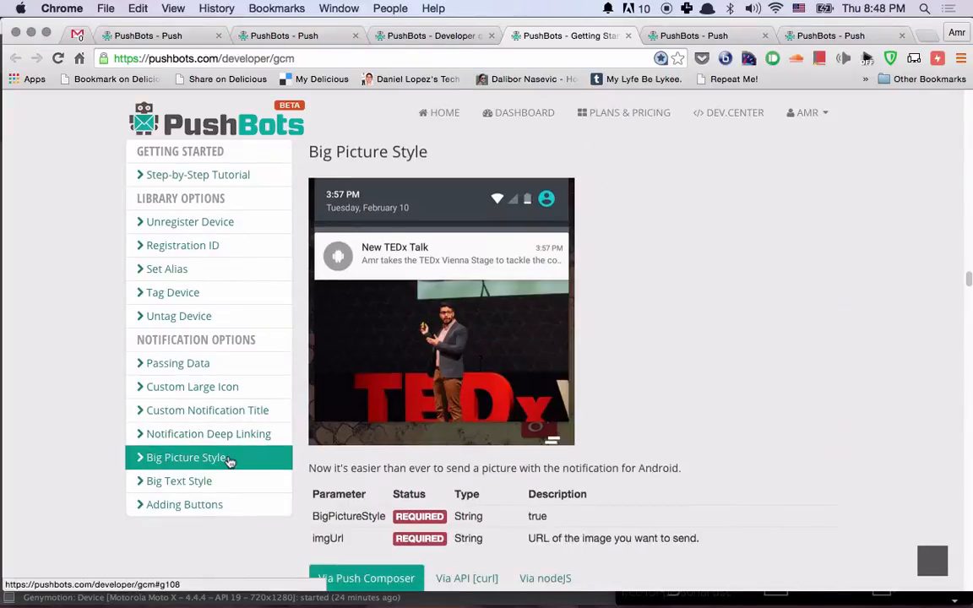
pyautogui.click(179, 480)
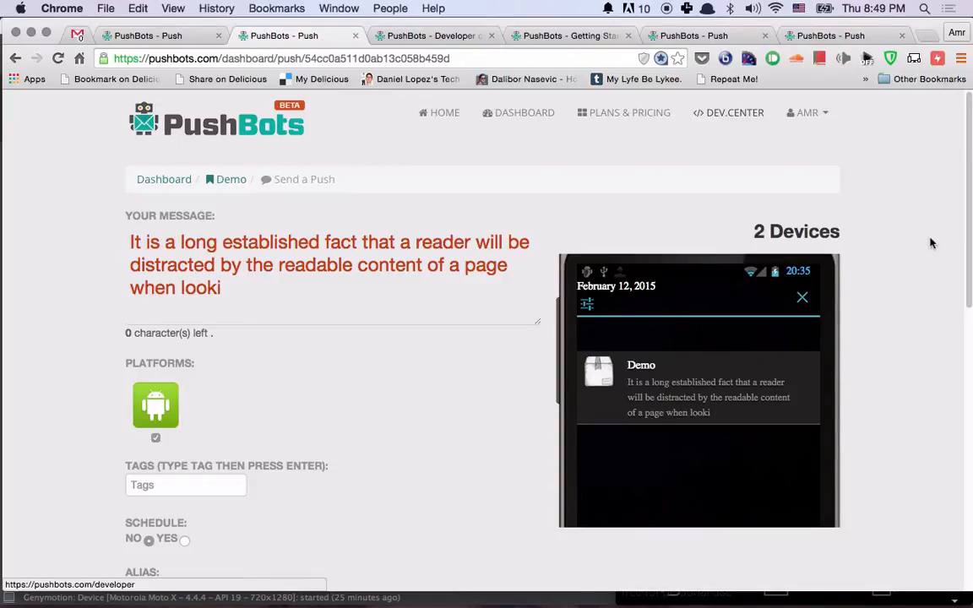
# Step: Add a second empty key/value row under Custom Fields
pyautogui.scroll(-3)
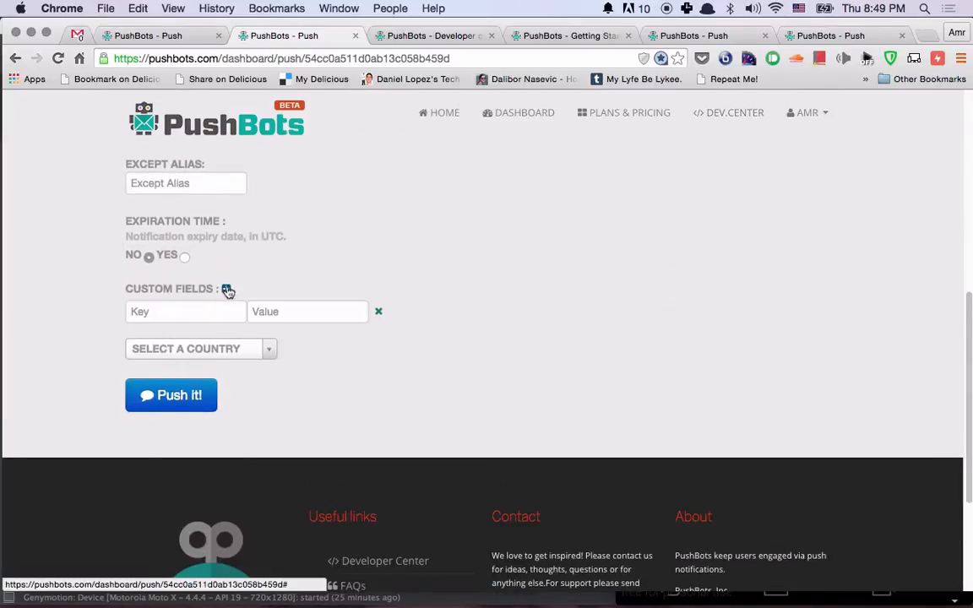
pyautogui.click(226, 289)
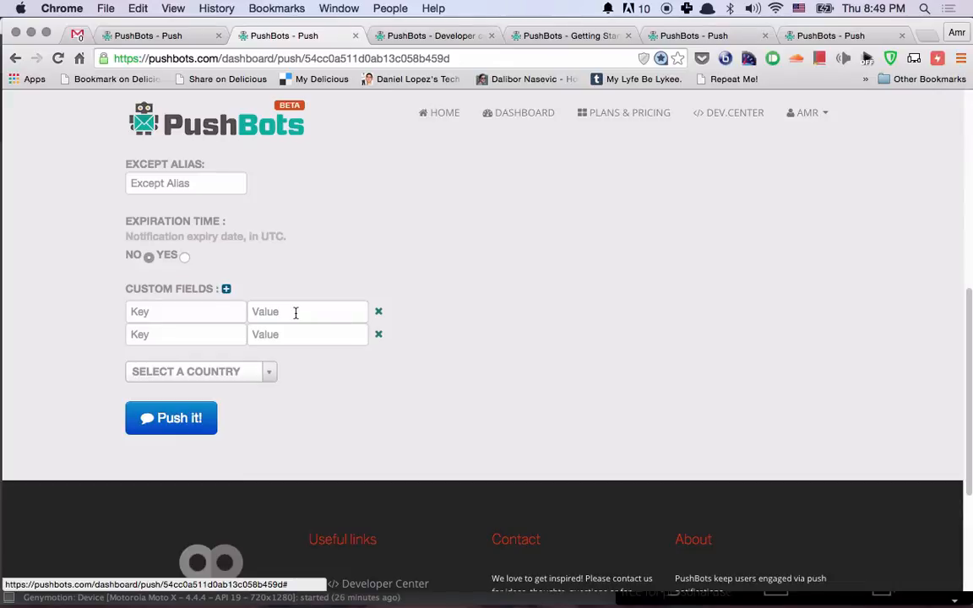
pyautogui.moveTo(344, 289)
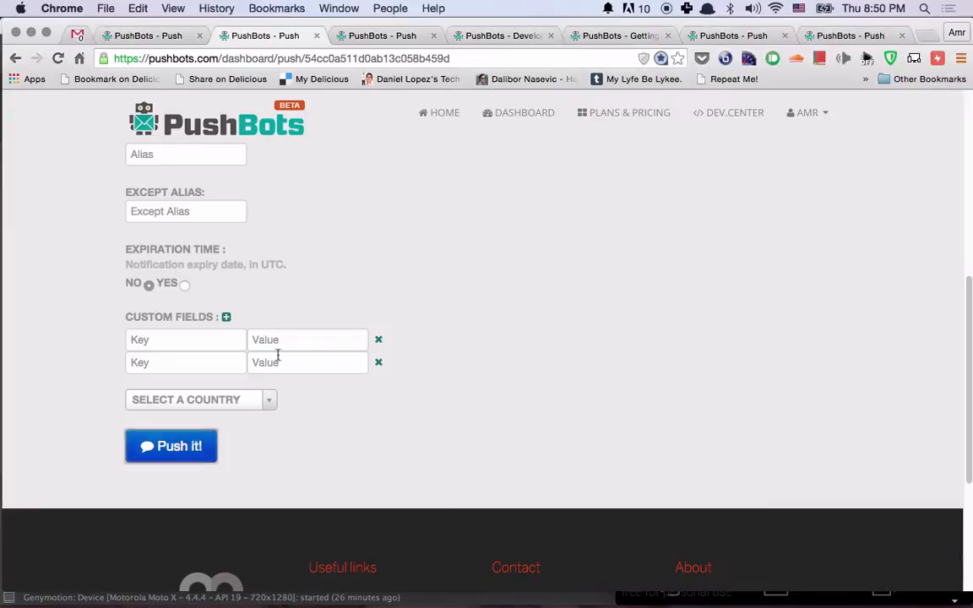
# Step: Fill the custom field key customNotificationTitle with value 'A new TEDxTalk!'
pyautogui.write('c')
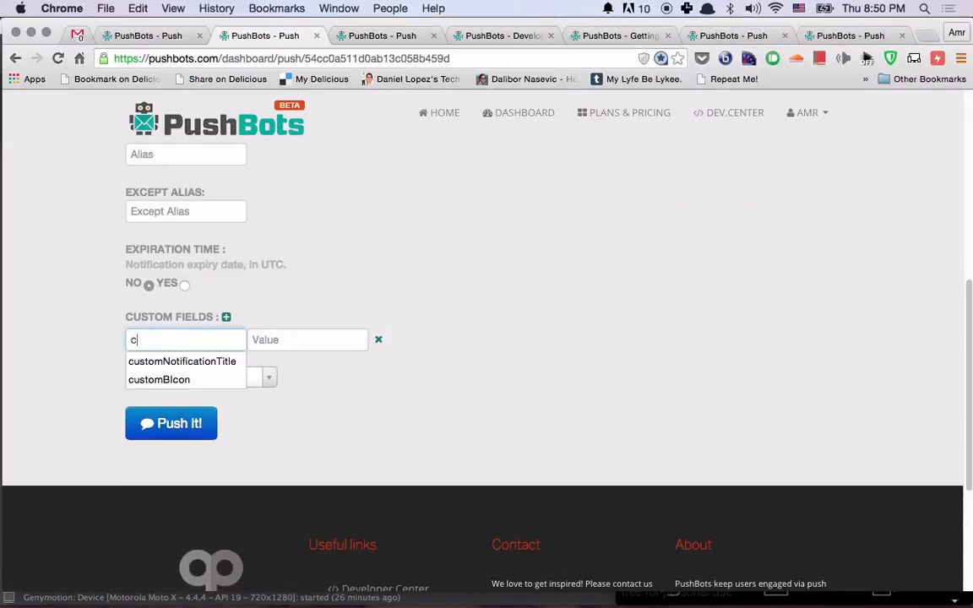
pyautogui.write('ustomNotif')
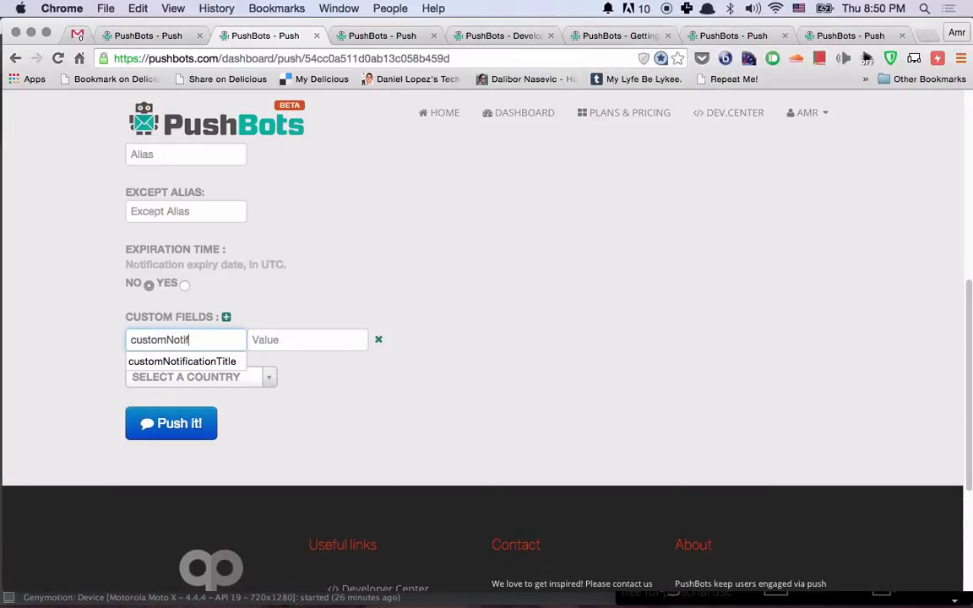
pyautogui.click(182, 362)
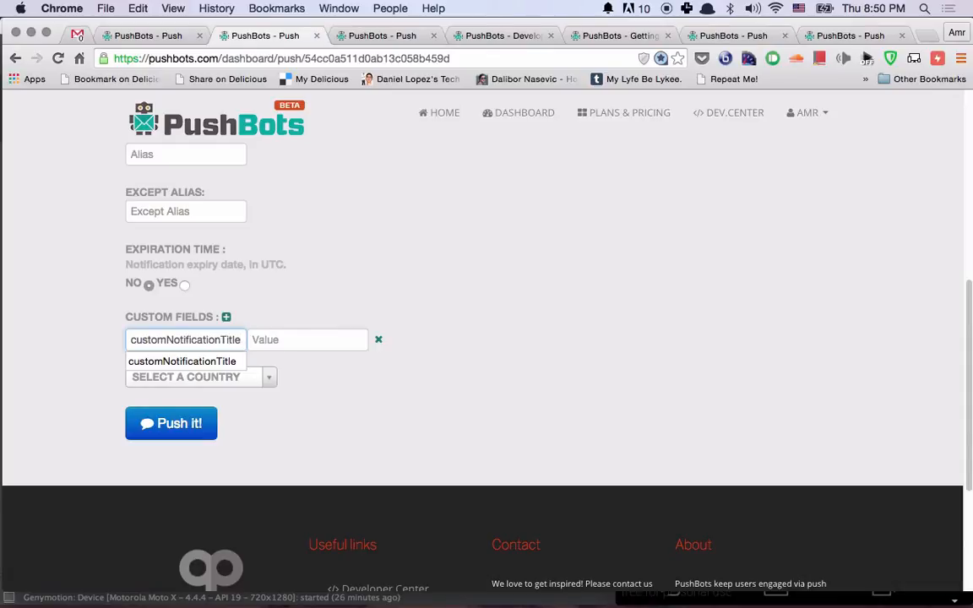
pyautogui.click(308, 339)
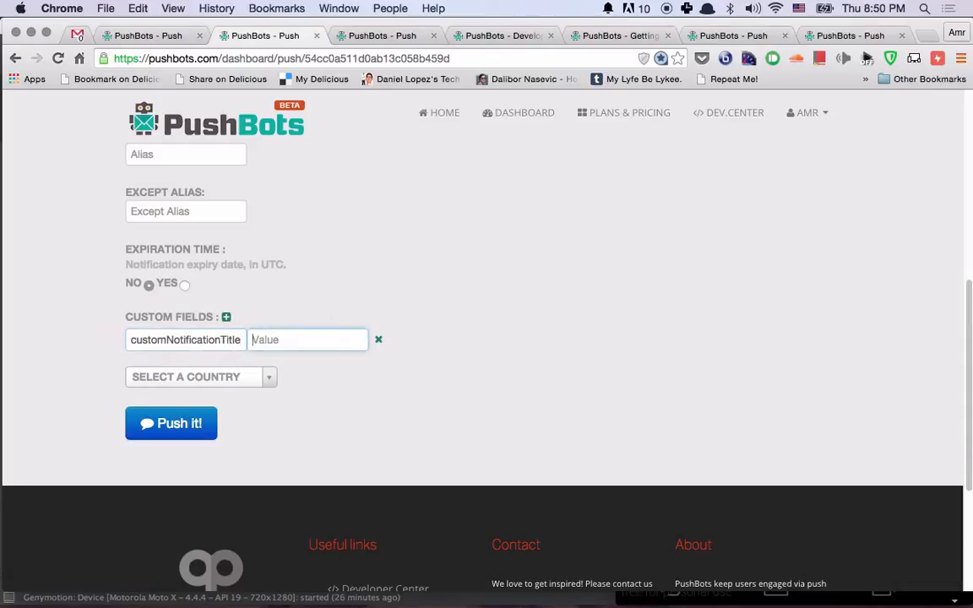
pyautogui.write('A')
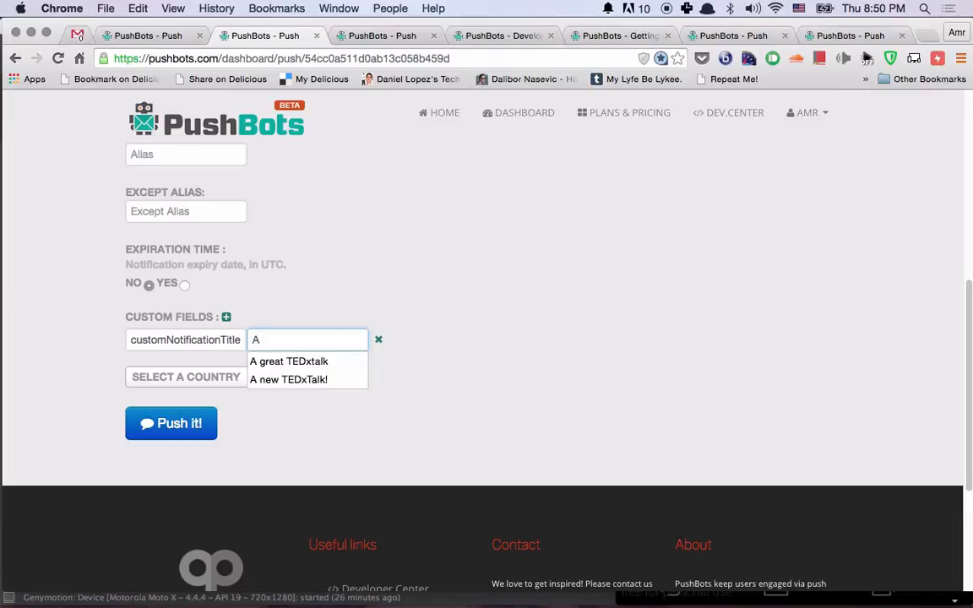
pyautogui.click(287, 378)
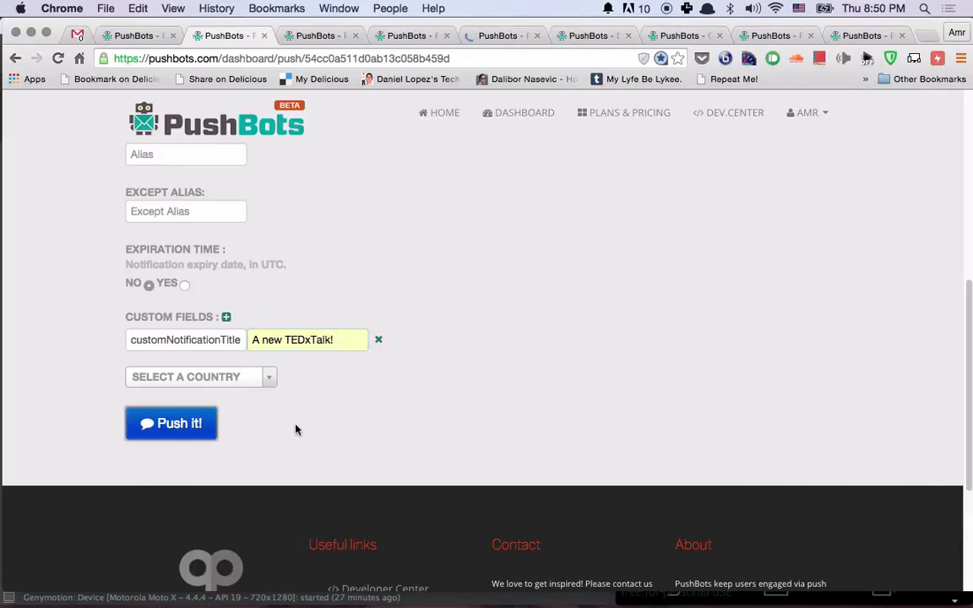
pyautogui.click(172, 423)
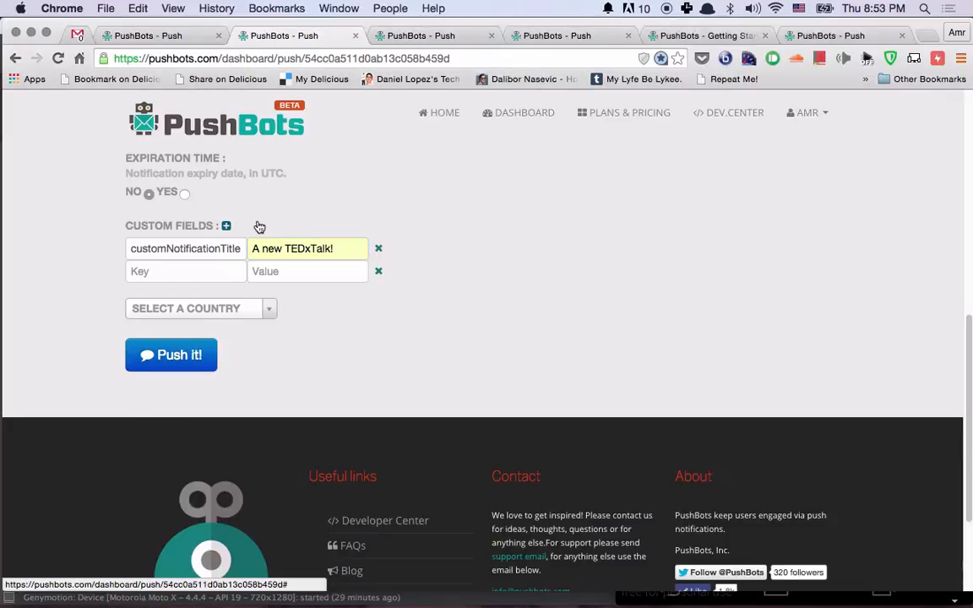
pyautogui.moveTo(583, 189)
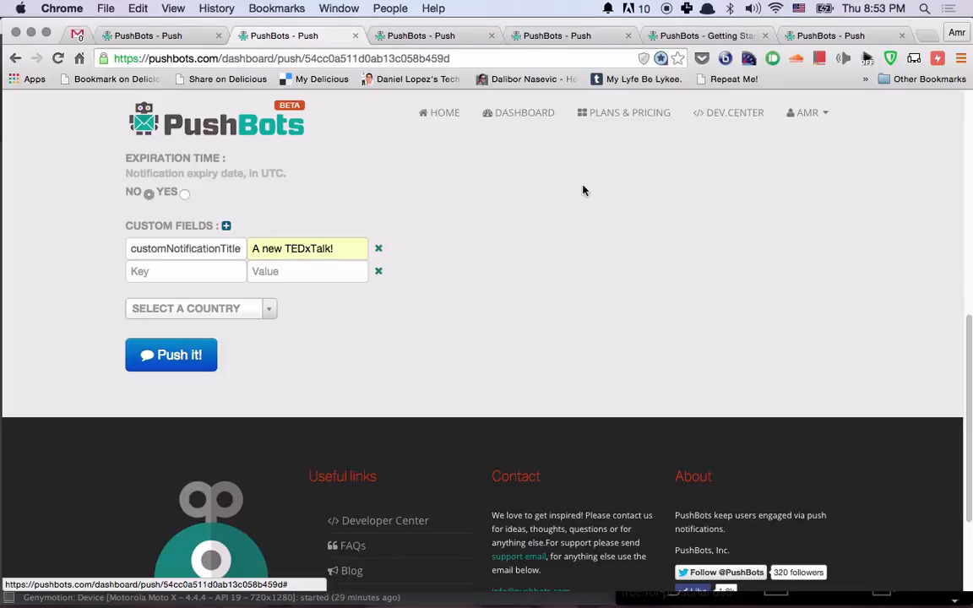
# Step: Add BigTextStyle=true and a bigText paragraph field, then send the push
pyautogui.write('Big')
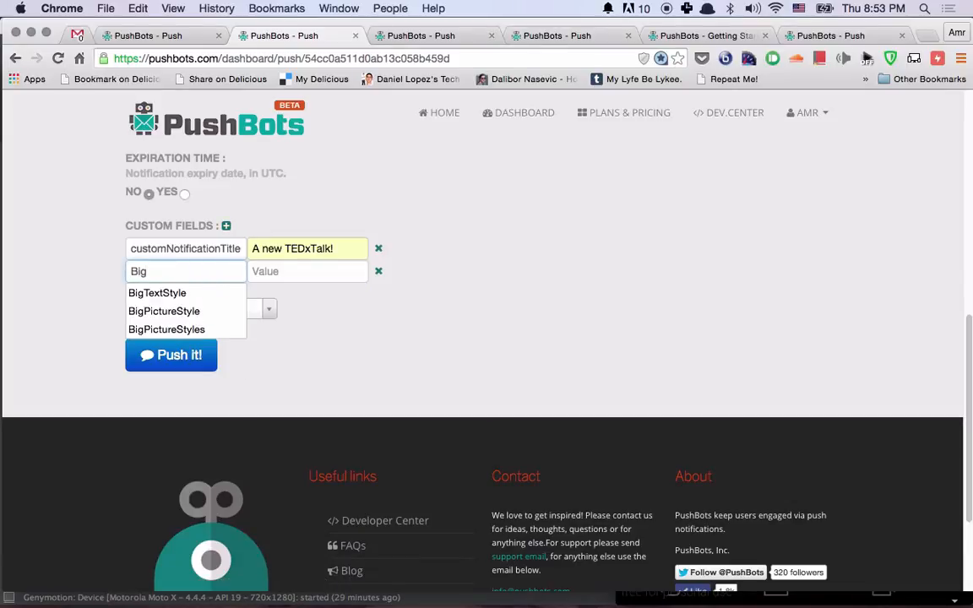
pyautogui.click(157, 292)
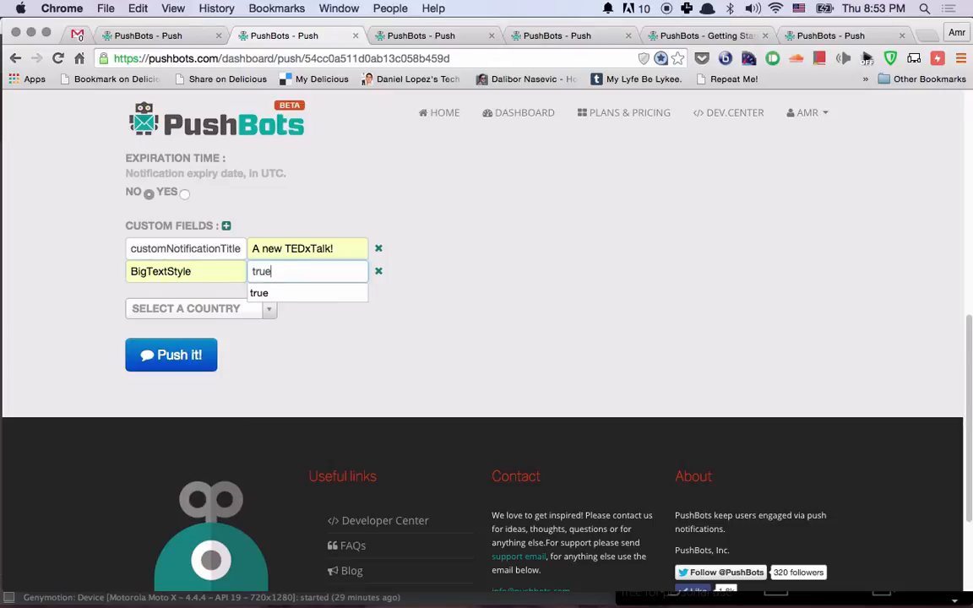
pyautogui.click(227, 226)
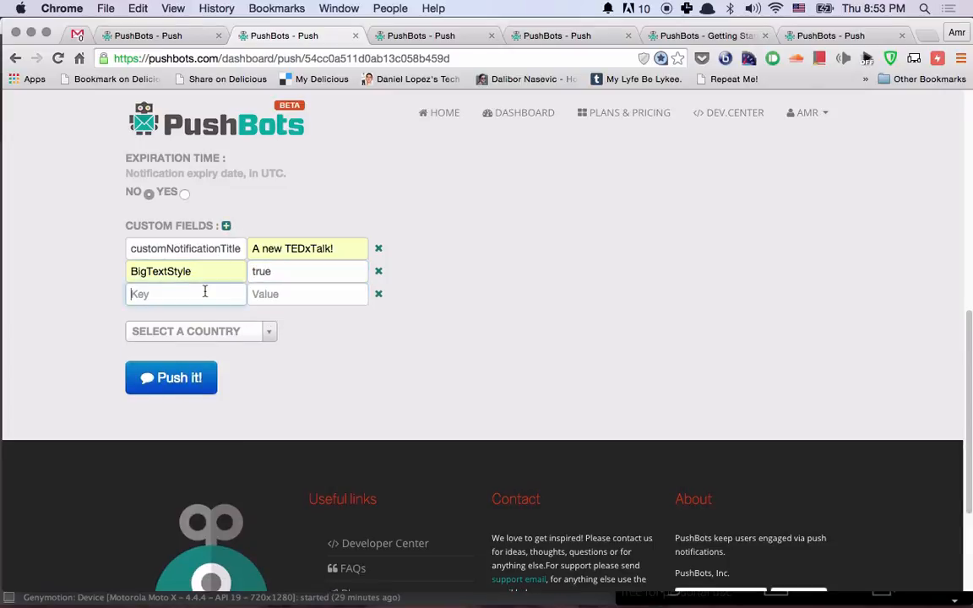
pyautogui.write('bigText')
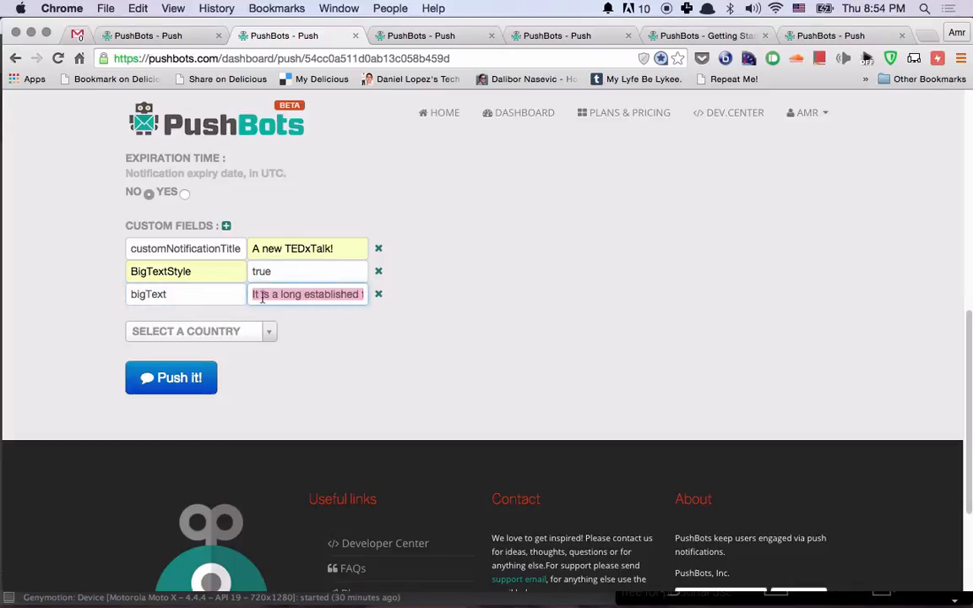
pyautogui.click(171, 378)
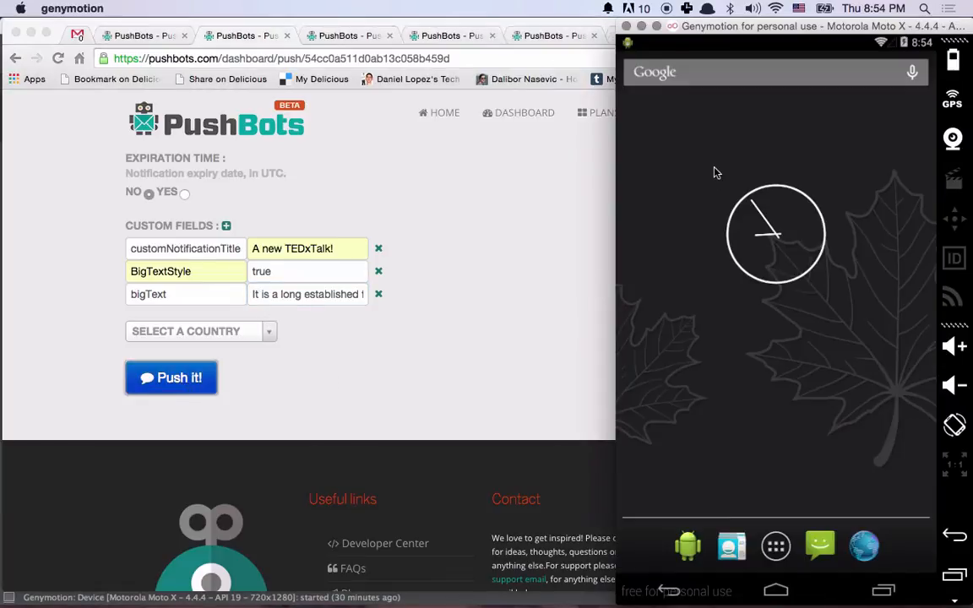
# Step: Pull down the emulator's notification shade to see the expanded 'A new TEDxTalk!' notification
pyautogui.click(171, 379)
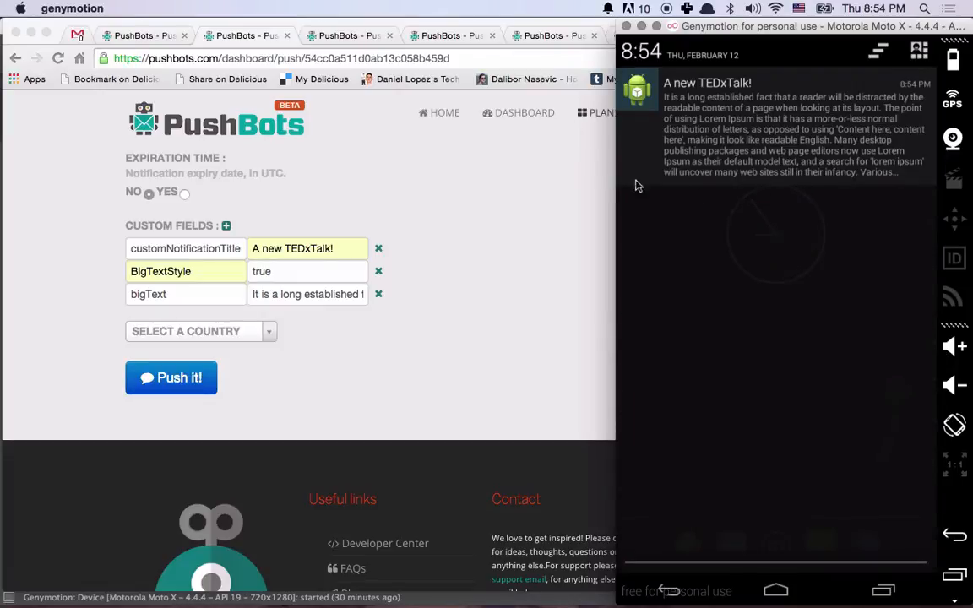
pyautogui.moveTo(458, 305)
pyautogui.write('l')
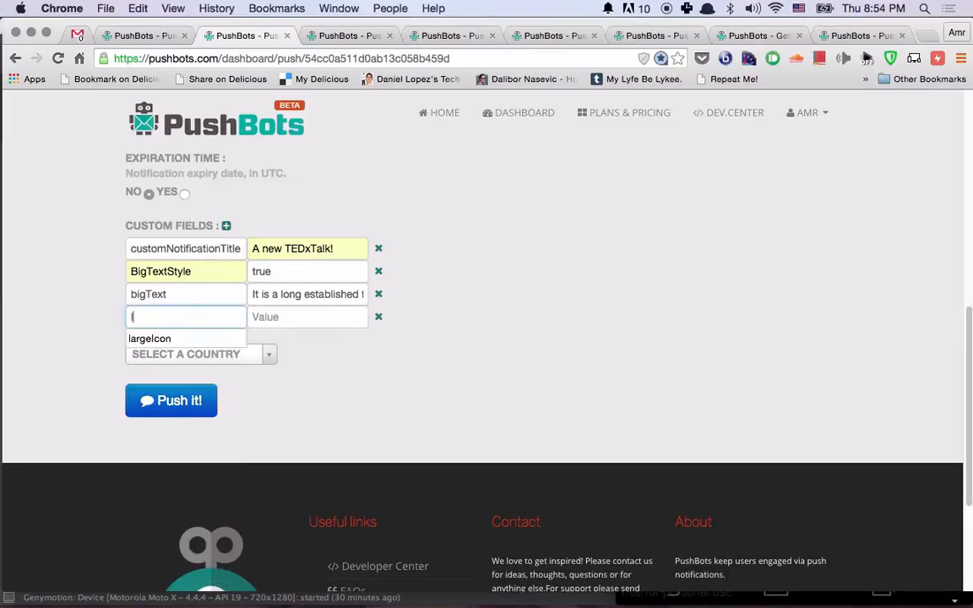
# Step: Set the largeIcon field's value to the kurzweilai.net hacked-logo.jpg image URL
pyautogui.write('sign-B-hacked-logo.jpg')
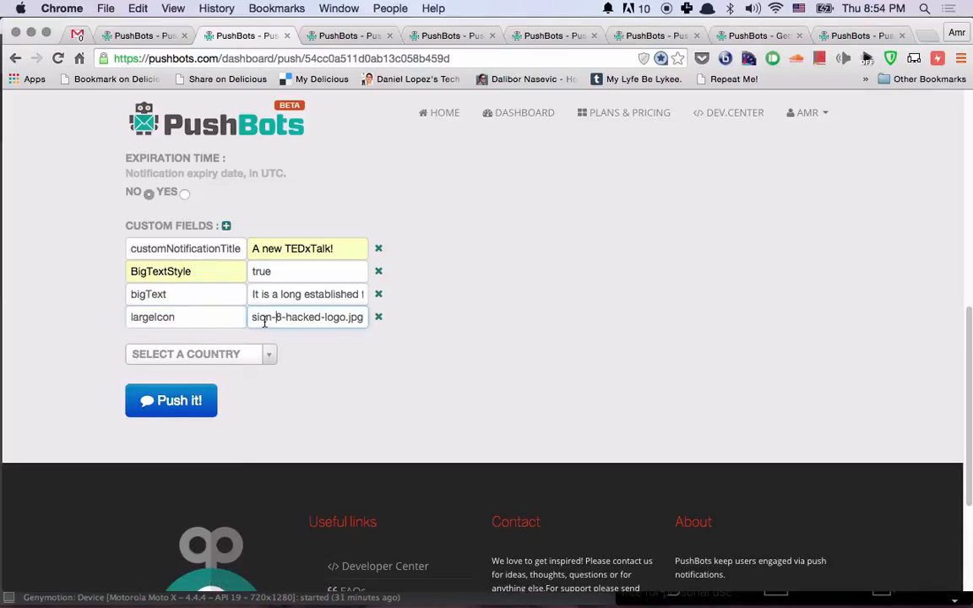
pyautogui.write('http://www.kurzweilai.n')
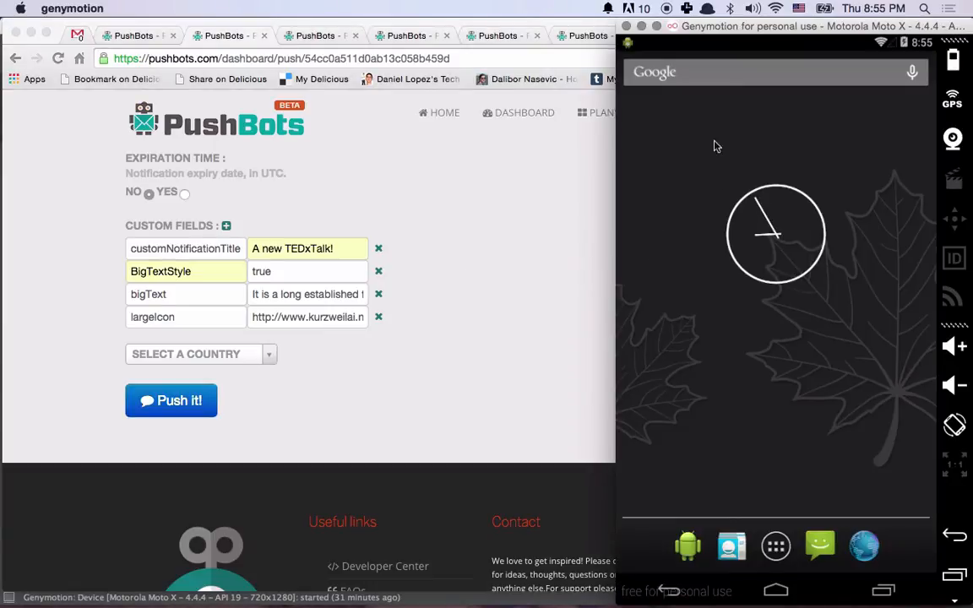
pyautogui.moveTo(673, 174)
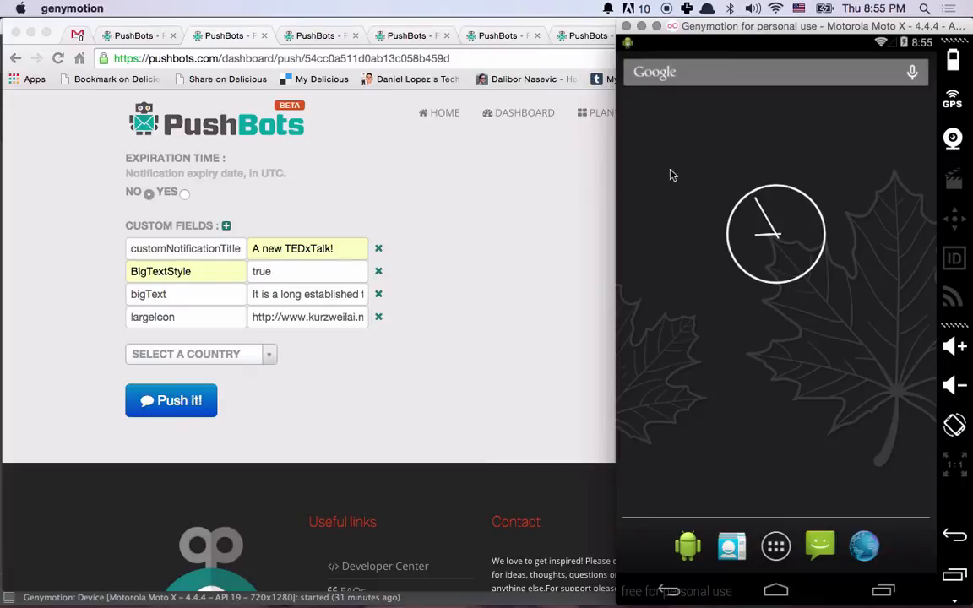
pyautogui.moveTo(733, 138)
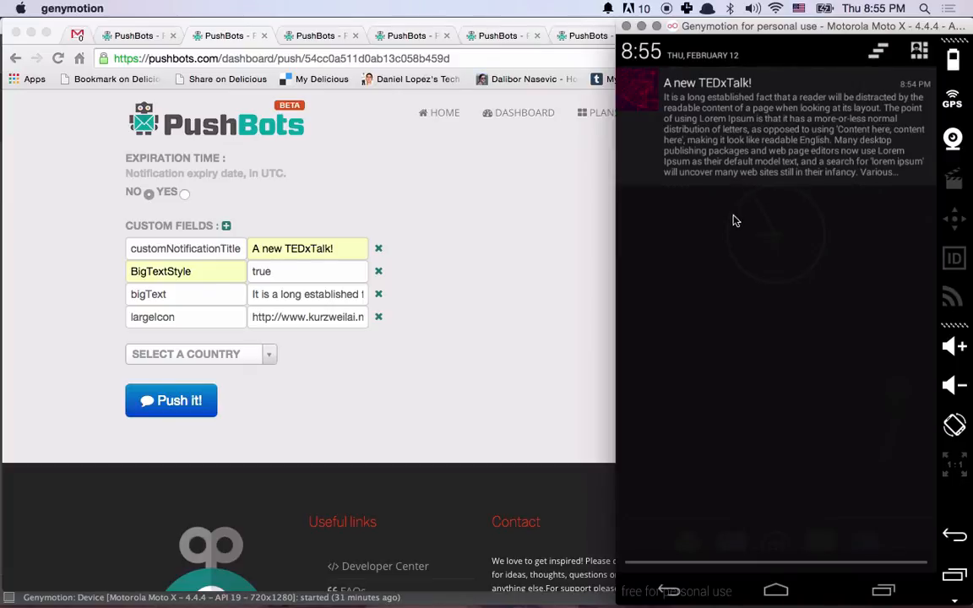
pyautogui.moveTo(269, 247)
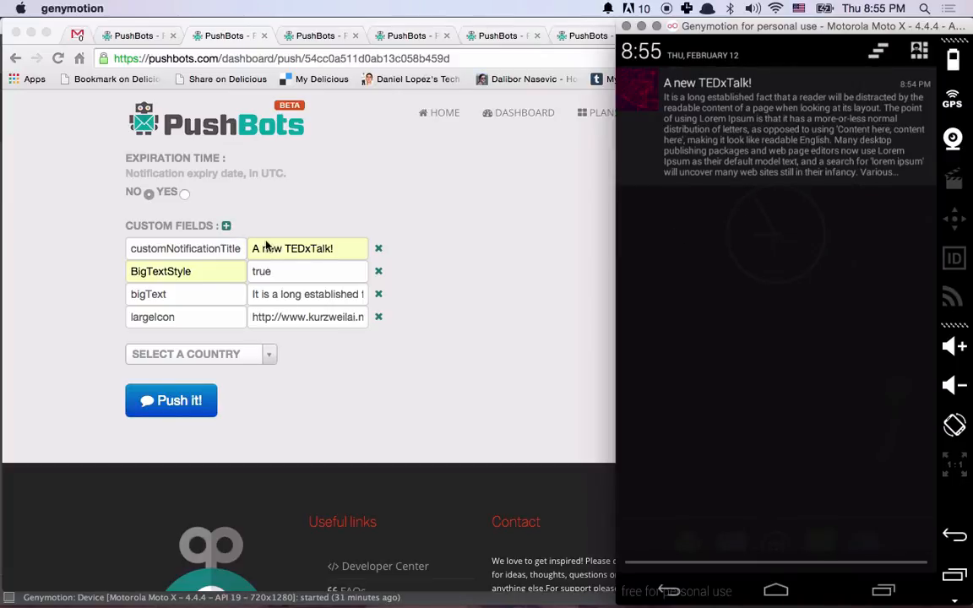
# Step: Add a summaryText field reading 'A wonderful event today in Vienna.'
pyautogui.click(226, 226)
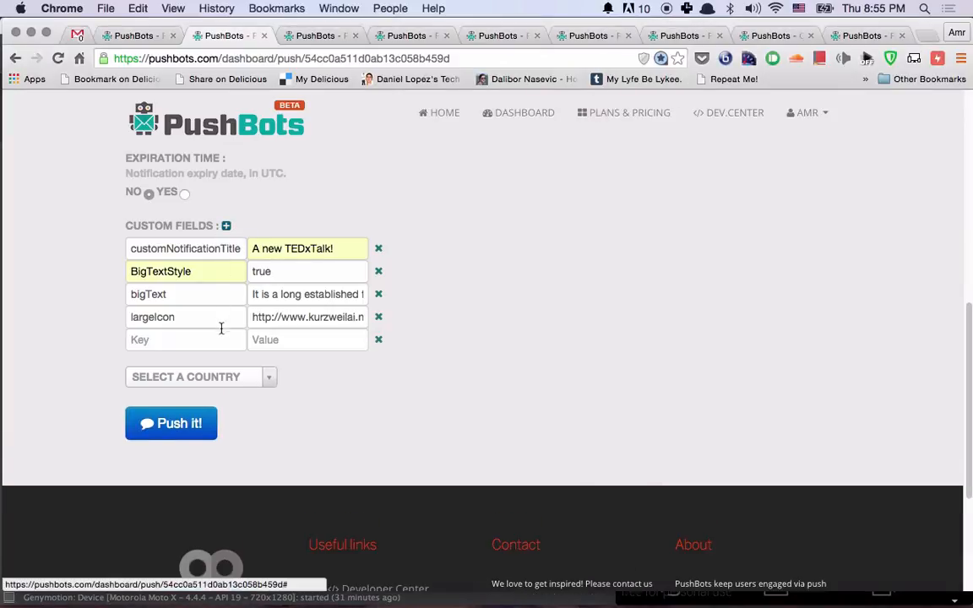
pyautogui.write('summary')
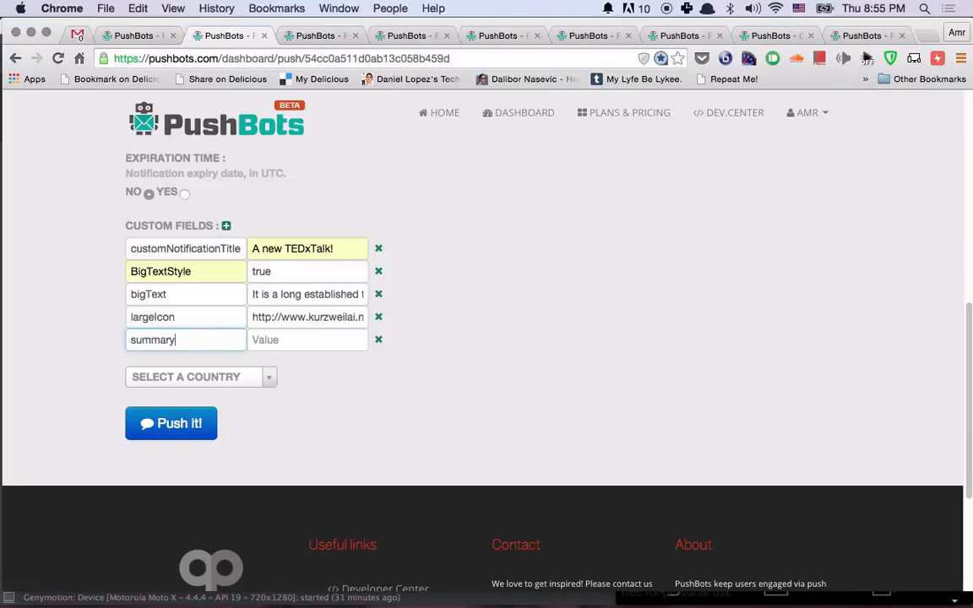
pyautogui.write('A wonderful')
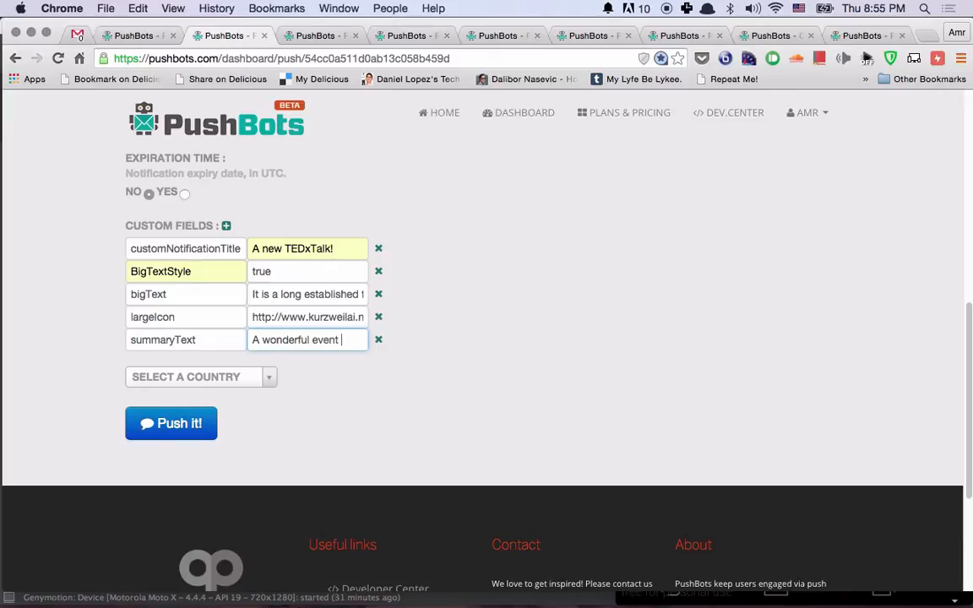
pyautogui.write('event today in Vienna.')
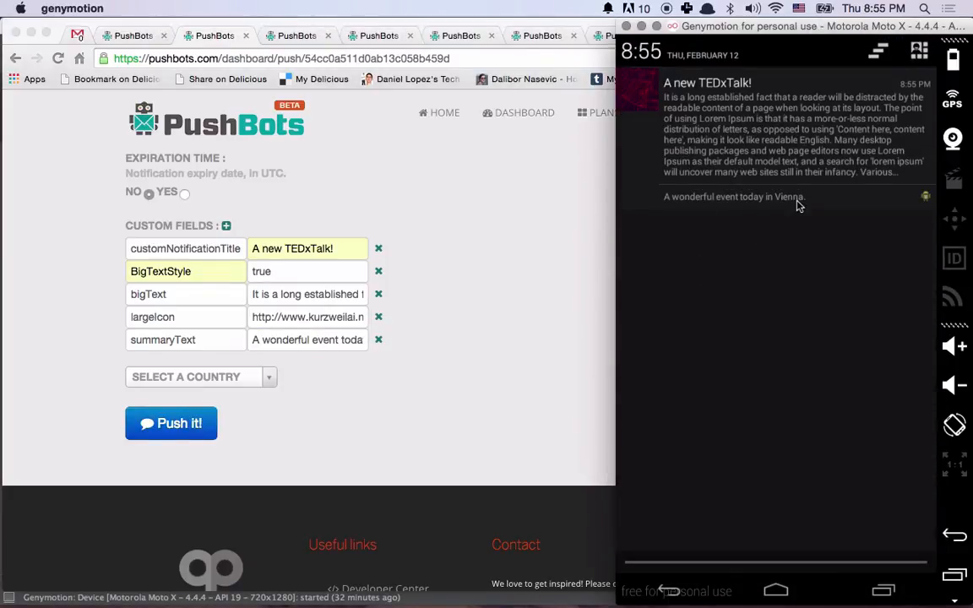
pyautogui.moveTo(734, 193)
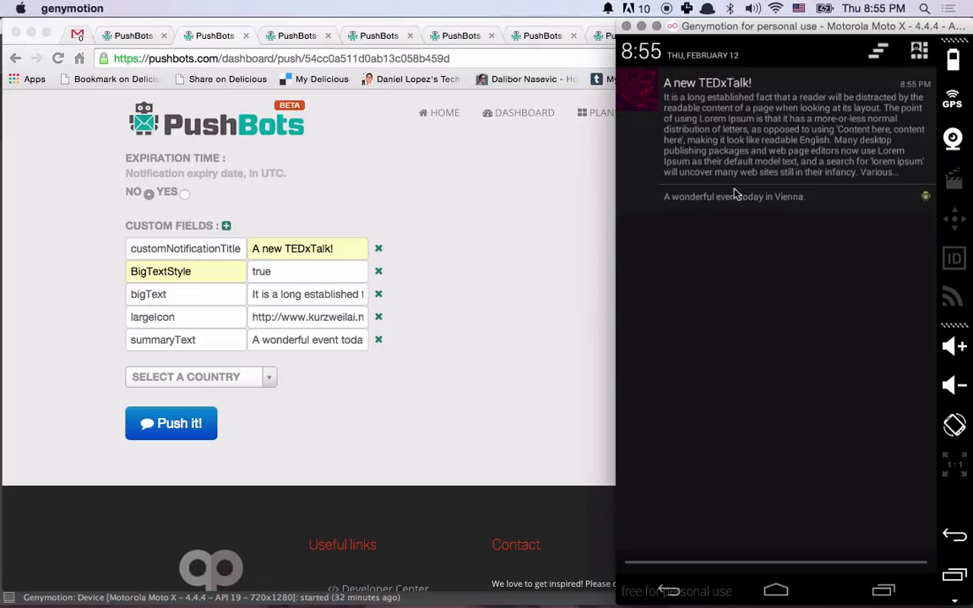
# Step: Return to the browser's message-queued confirmation page
pyautogui.click(171, 422)
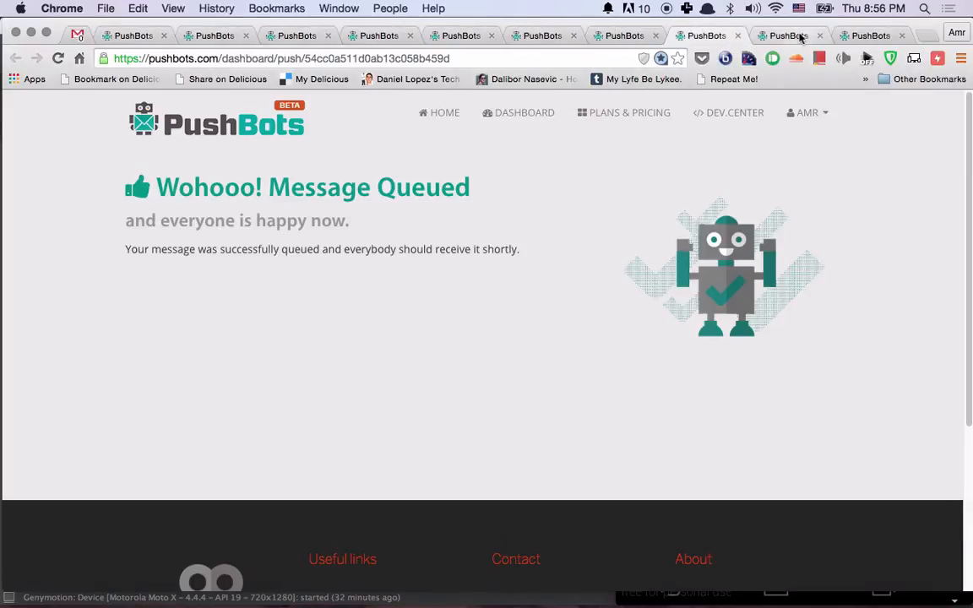
# Step: Locate the Big Text Style section in the developer docs and select the BigTextStyle parameter
pyautogui.click(784, 35)
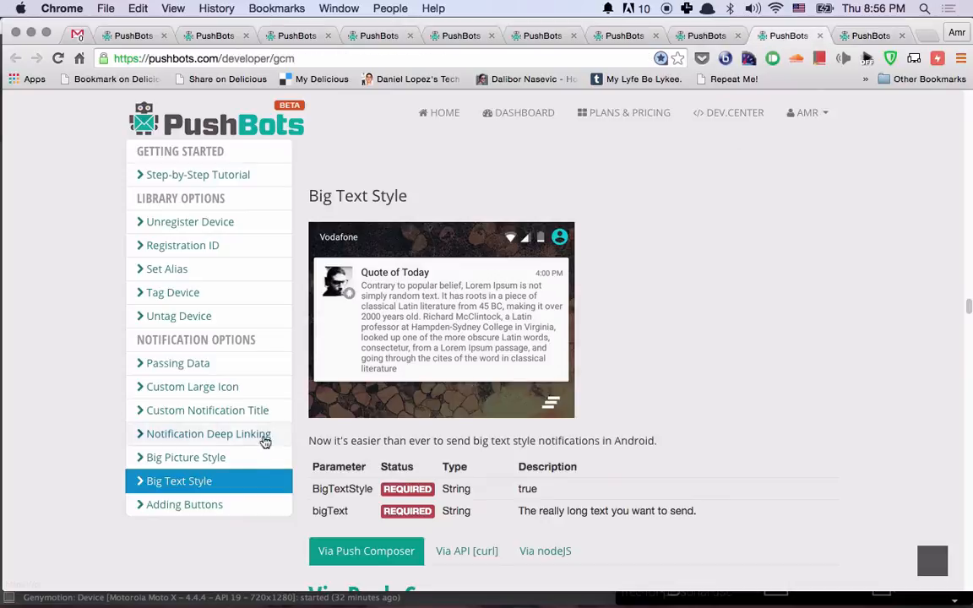
pyautogui.scroll(-3)
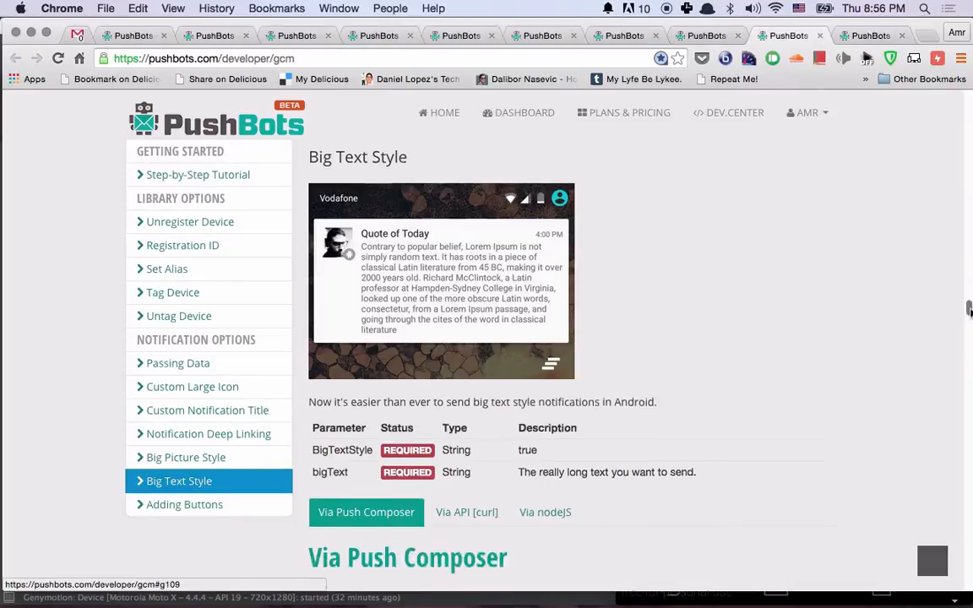
pyautogui.scroll(-3)
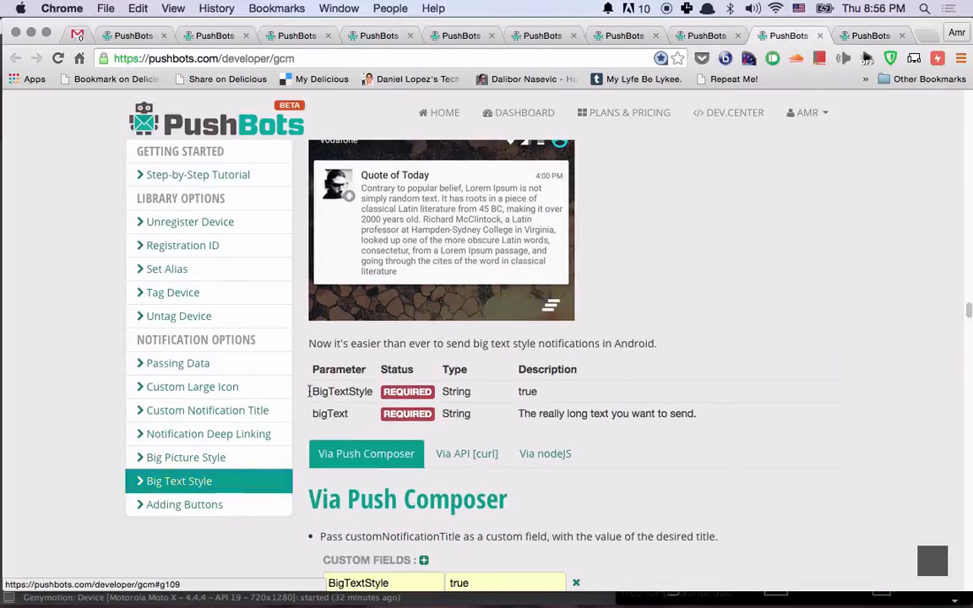
pyautogui.doubleClick(329, 412)
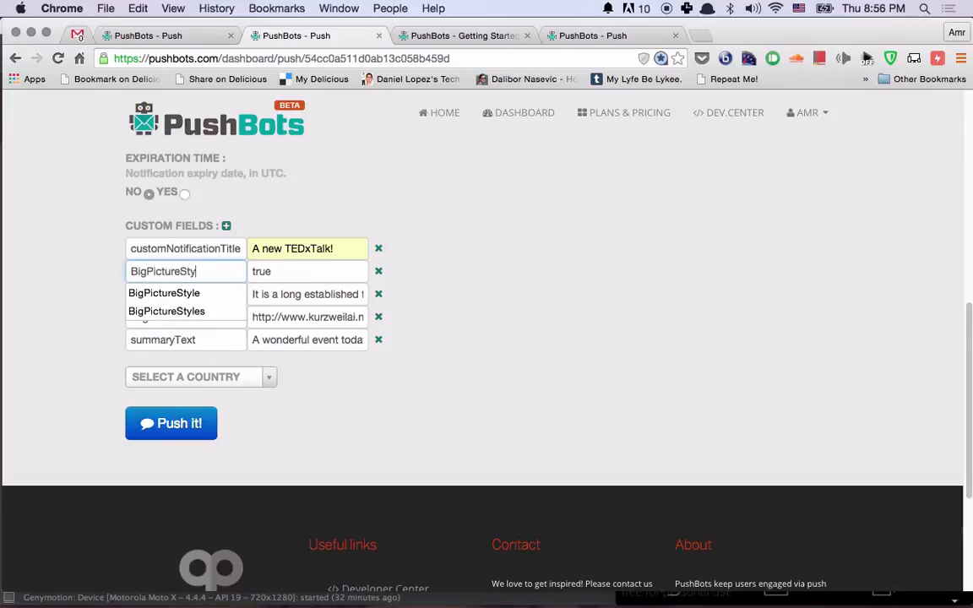
# Step: Bring up the Big Picture Style documentation listing BigPictureStyle and imgUrl parameters
pyautogui.click(463, 36)
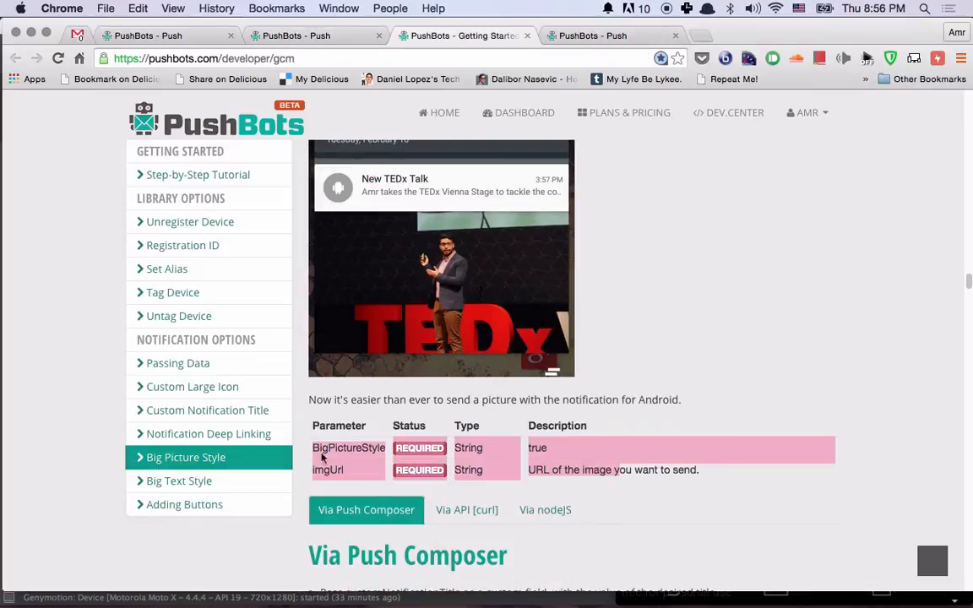